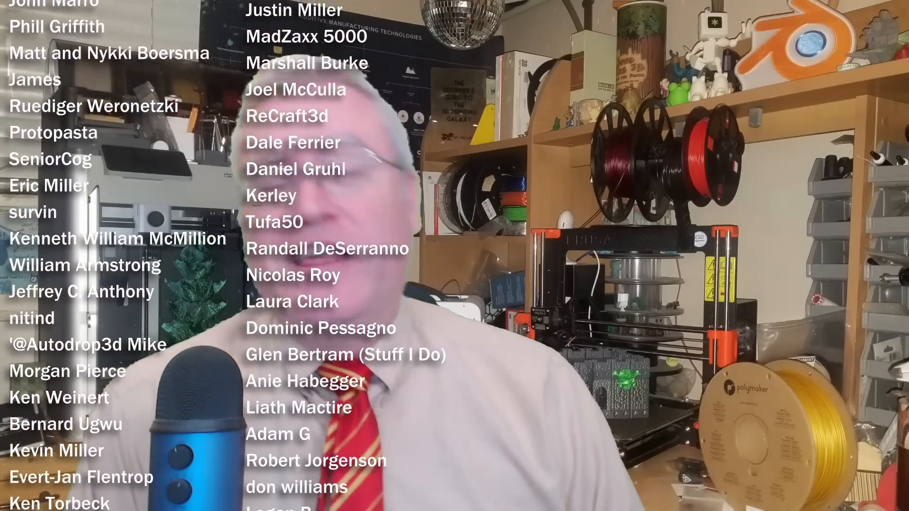
scroll("down", 3)
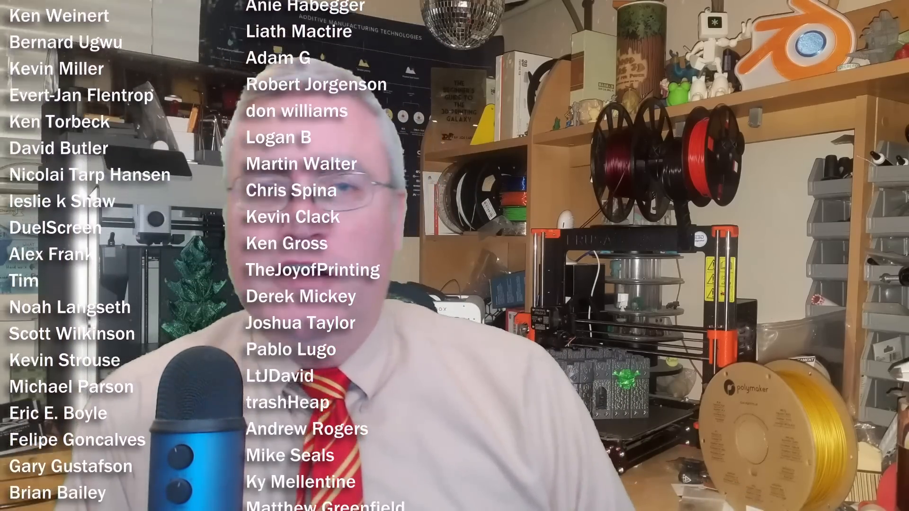
scroll("down", 3)
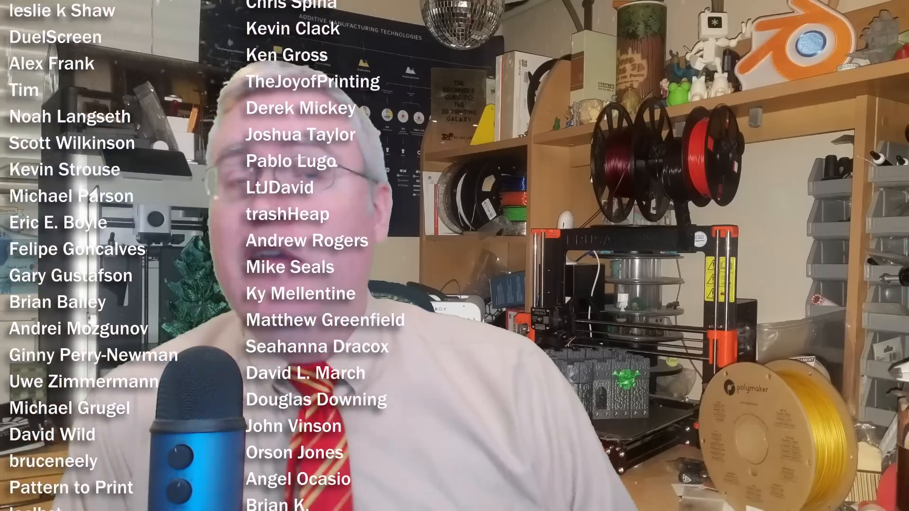